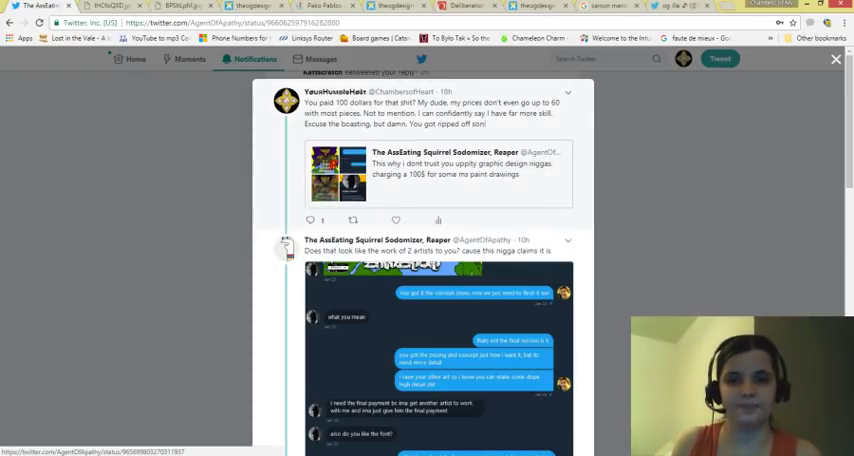
Step: View the tweet's DM screenshots about the $100 refund dispute, then open the portfolio cover
left_click(435, 173)
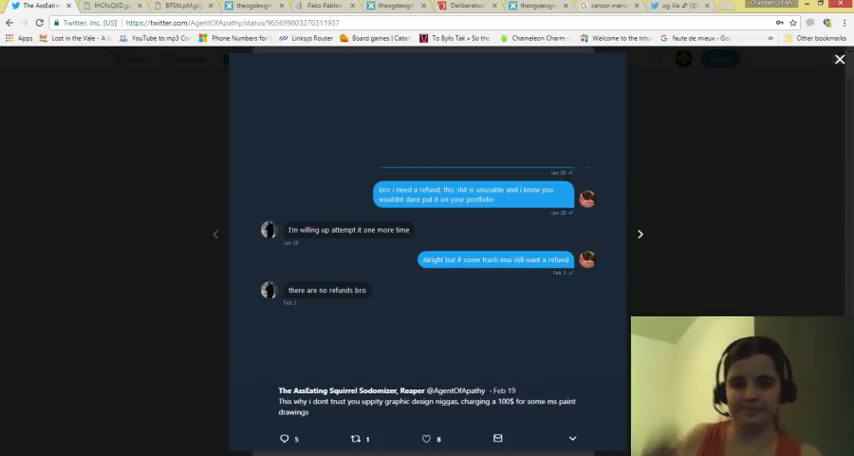
left_click(640, 234)
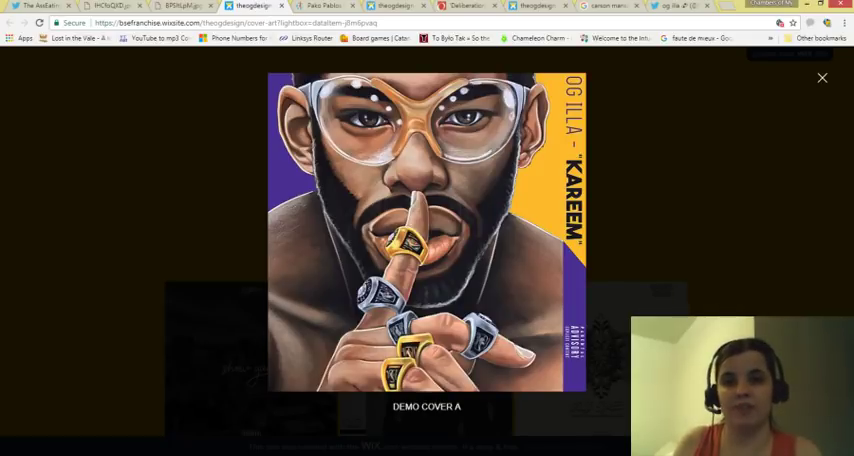
Step: Close the enlarged KAREEM cover to reach the Pako Pablos article
left_click(822, 78)
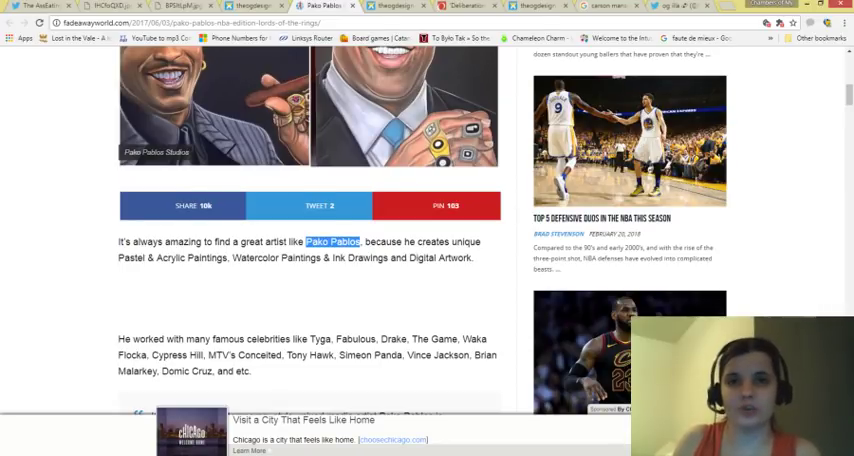
Step: Scroll to Pako Pablos's Kareem Abdul-Jabbar painting, then return to the designer's KAREEM cover
scroll("down", 3)
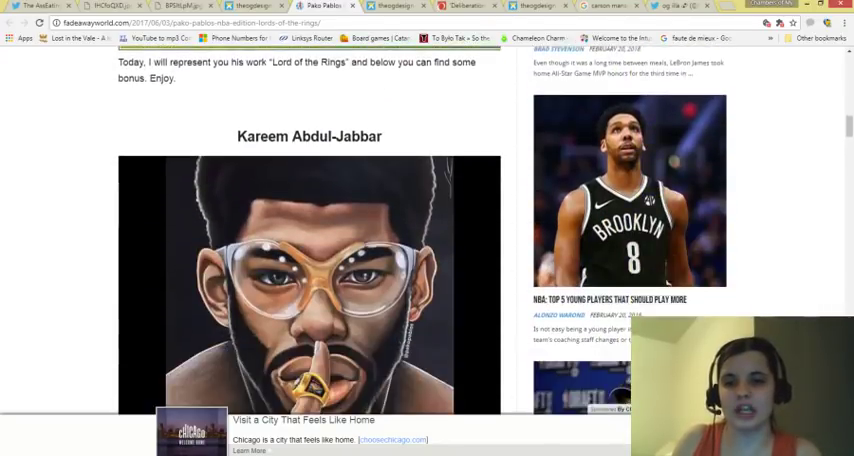
scroll("down", 3)
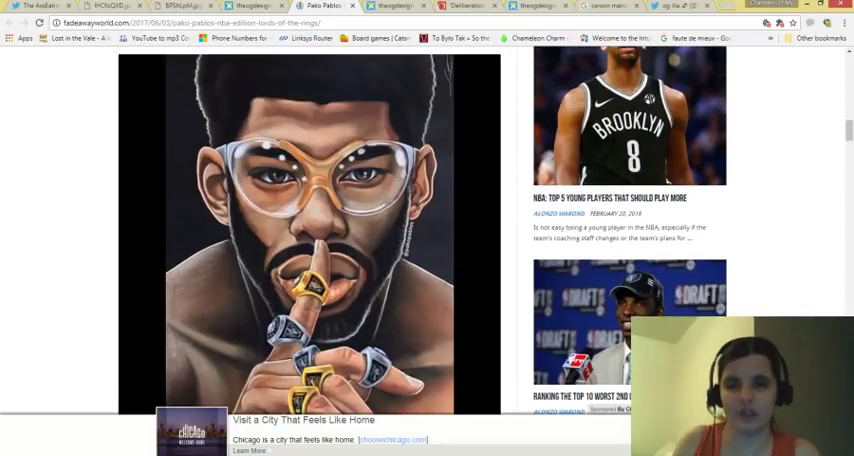
left_click(310, 230)
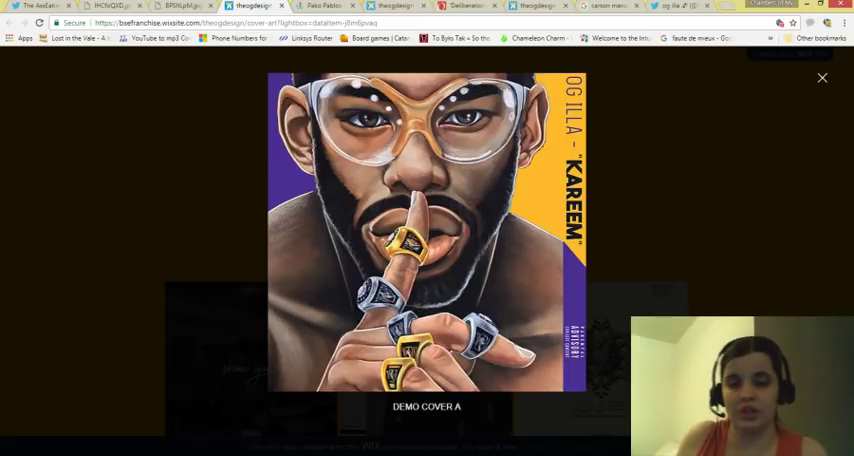
Step: Advance to the MEAN SOMETHING cover, then go to the Carson Mansion image results tab
left_click(822, 260)
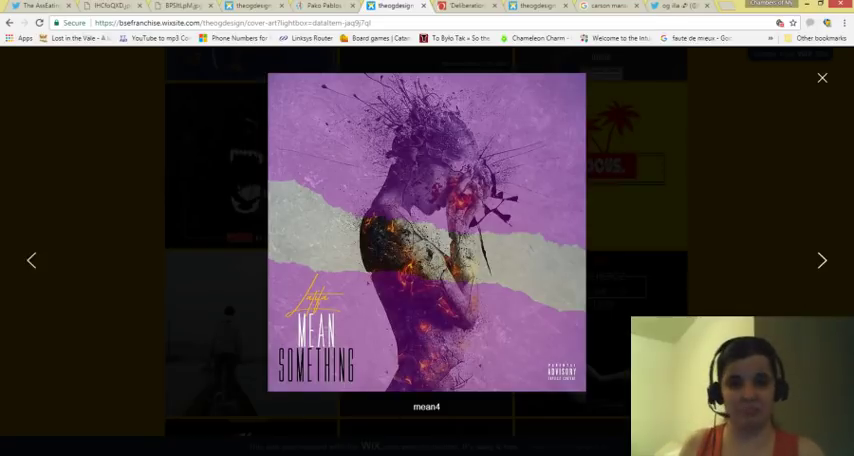
left_click(465, 6)
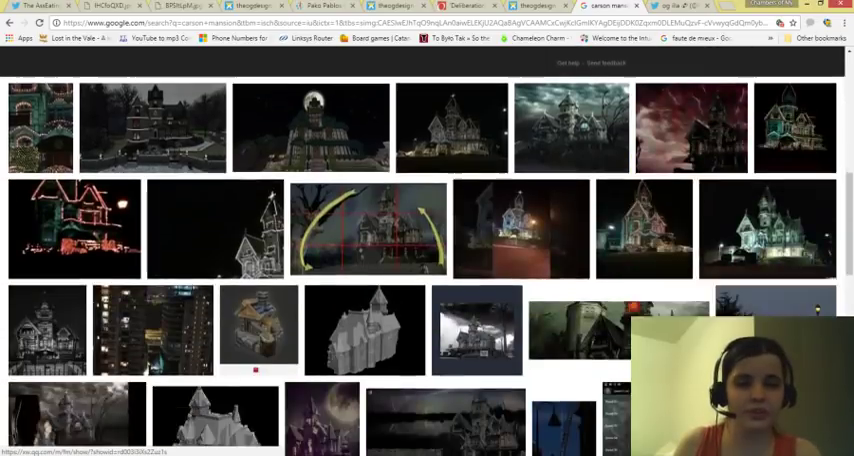
Step: Scroll the Carson Mansion image results down to the haunted-house renderings
scroll("down", 3)
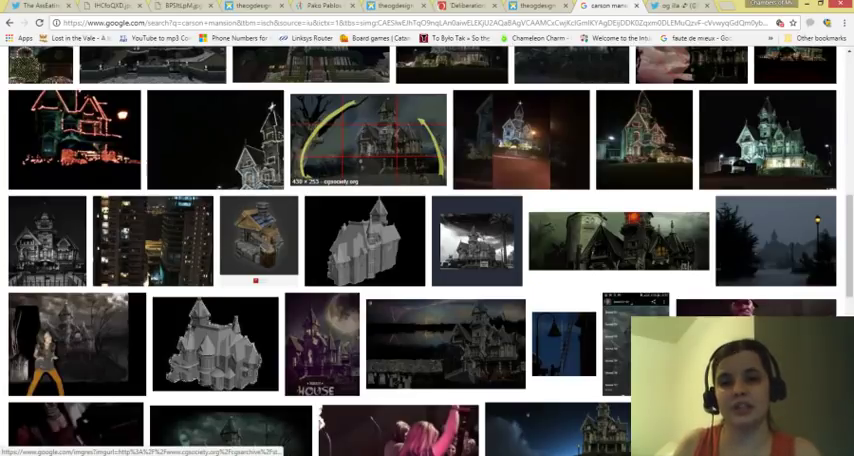
Step: Return to the Wix portfolio showing KAREEM Demo Cover A enlarged
left_click(368, 140)
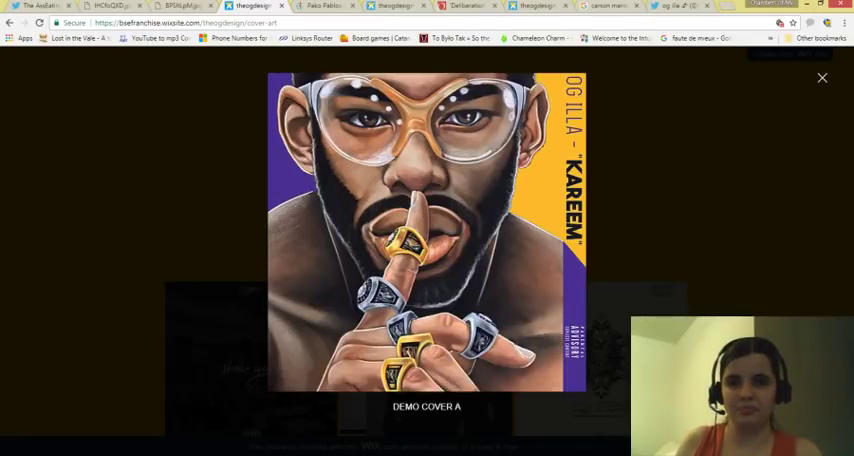
Step: Close KAREEM, enlarge the cold streets2 cover, then close it again
left_click(822, 78)
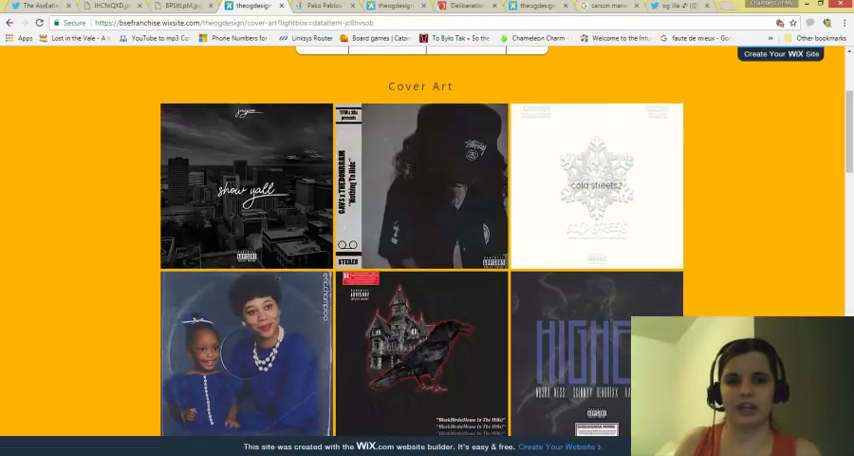
left_click(596, 184)
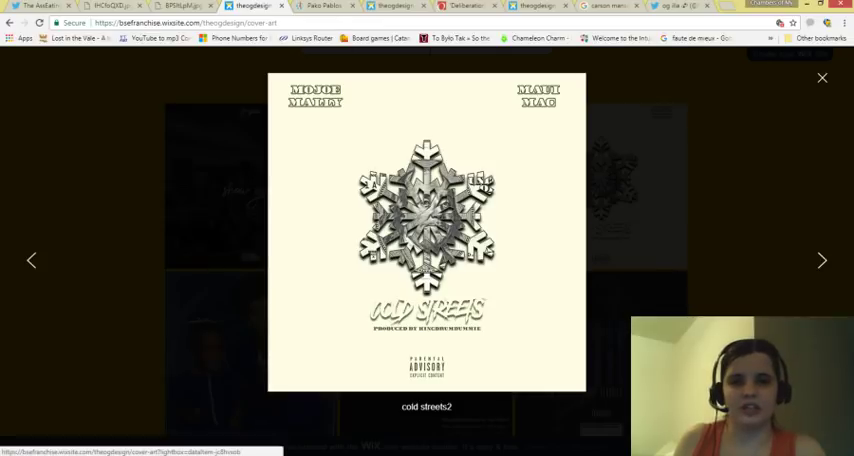
left_click(822, 78)
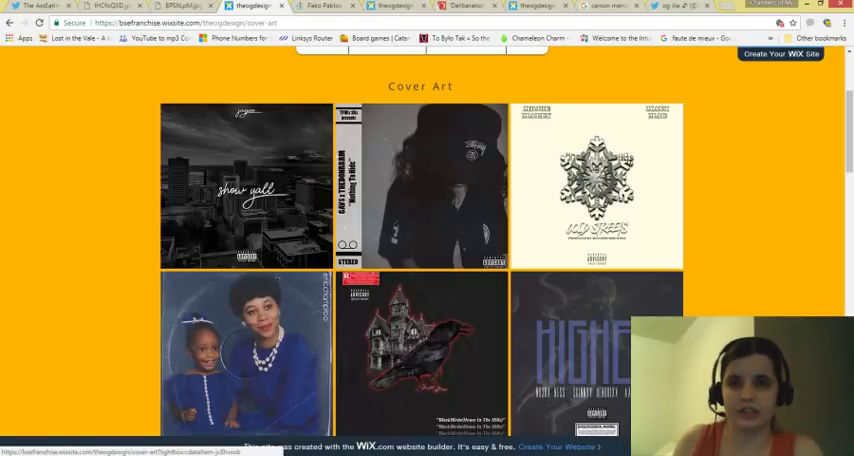
Step: Scroll the Cover Art grid down to Take A Trip, Ballin On A Budget and Perfect Mistakes
scroll("down", 3)
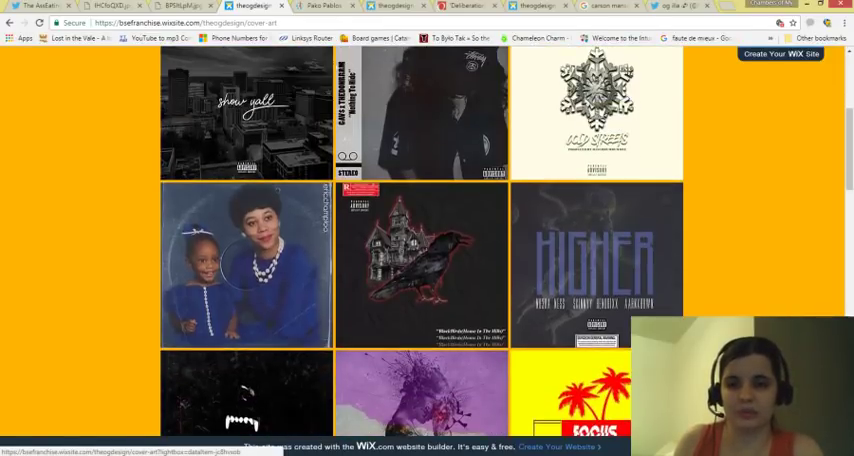
scroll("down", 3)
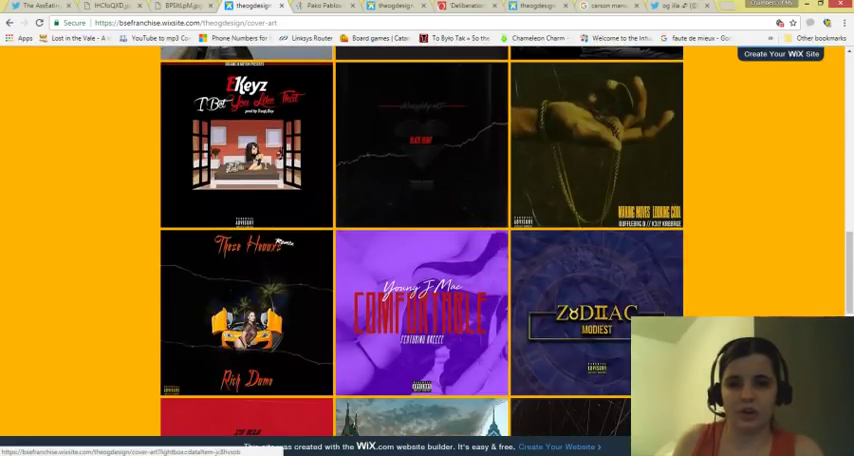
scroll("down", 3)
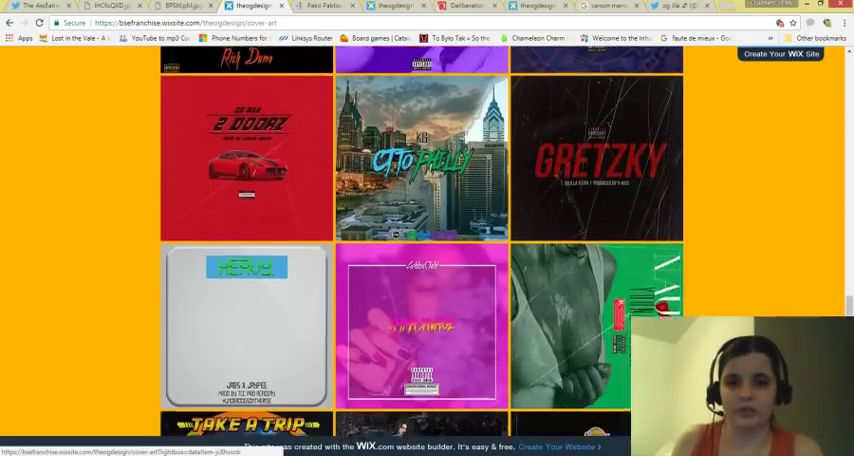
scroll("down", 3)
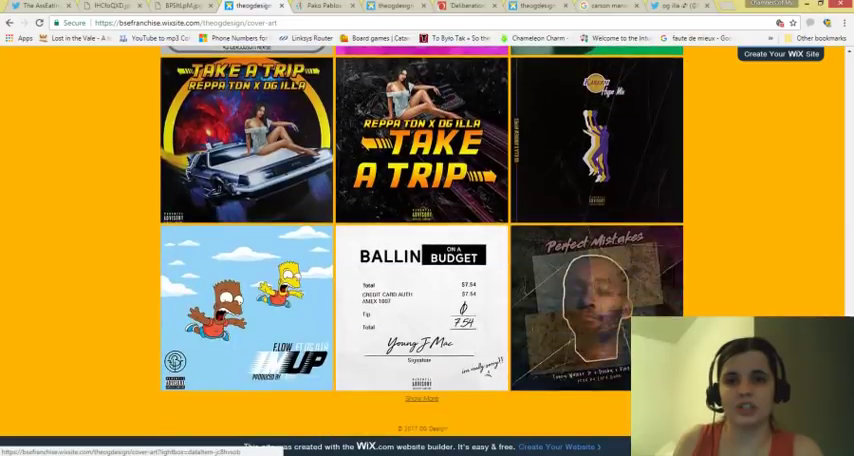